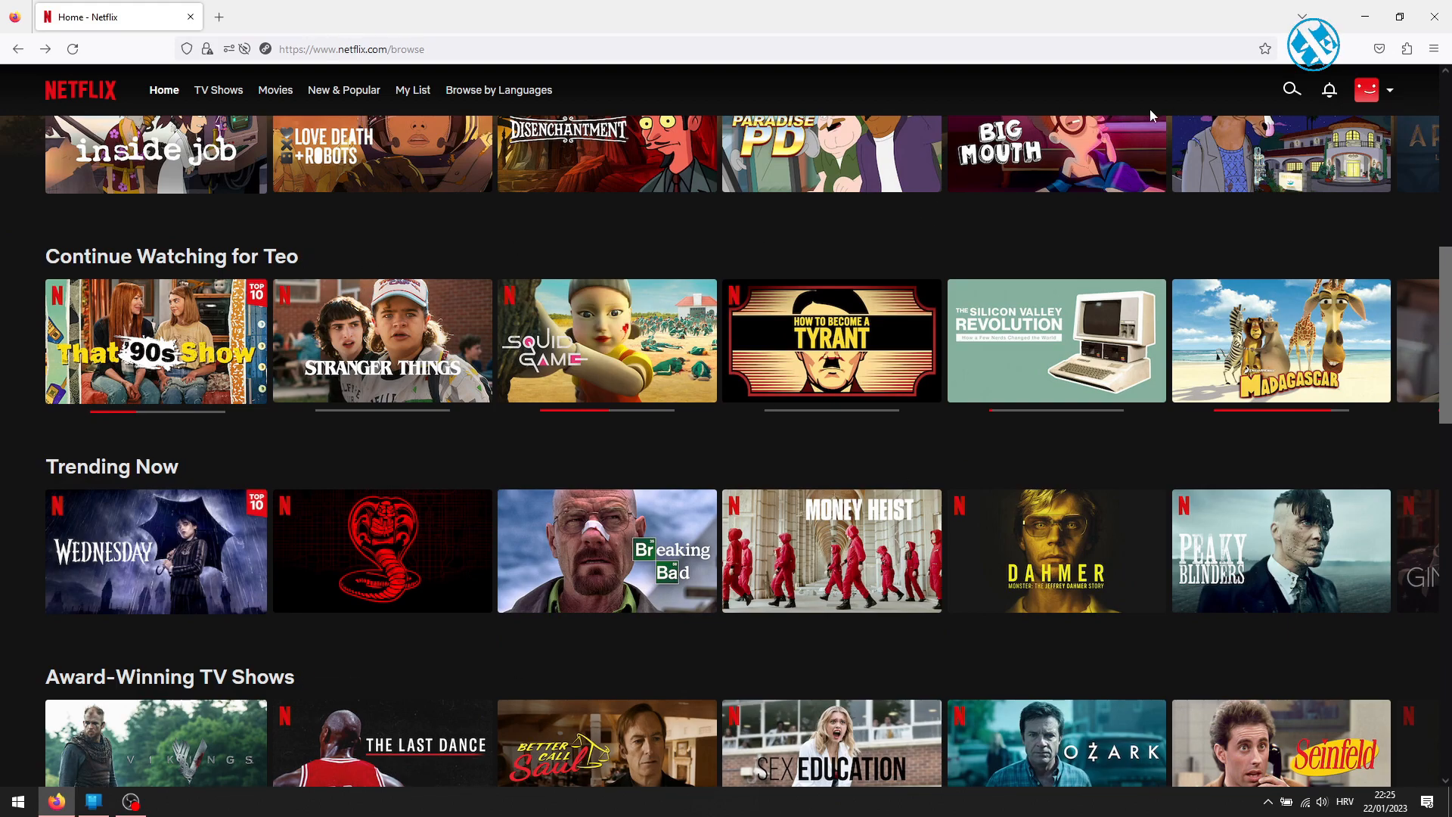
- Bring up the profile dropdown from the avatar on the Netflix home page
{"action": "left_click", "coordinate": [1368, 89]}
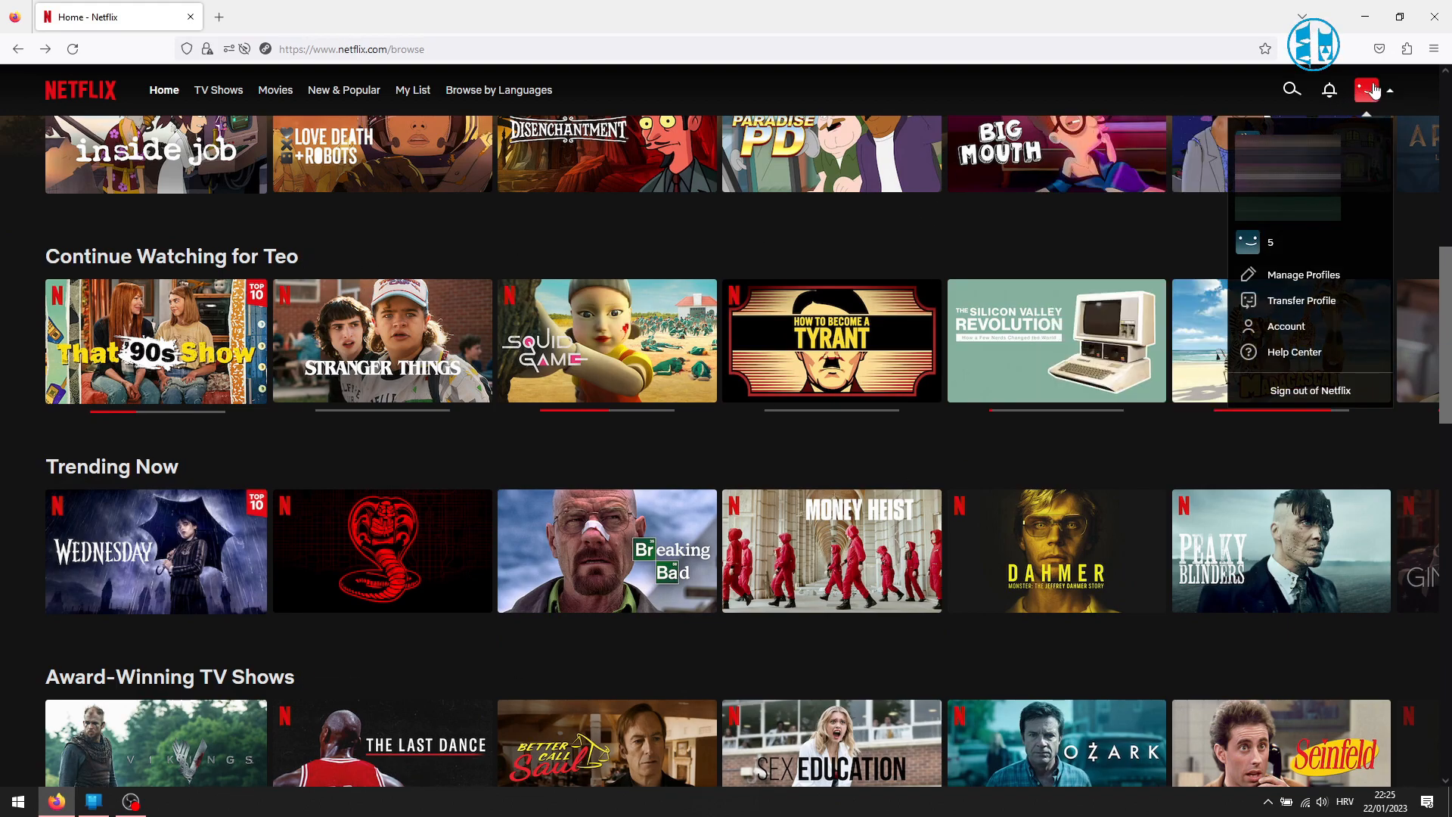
{"action": "mouse_move", "coordinate": [1287, 327]}
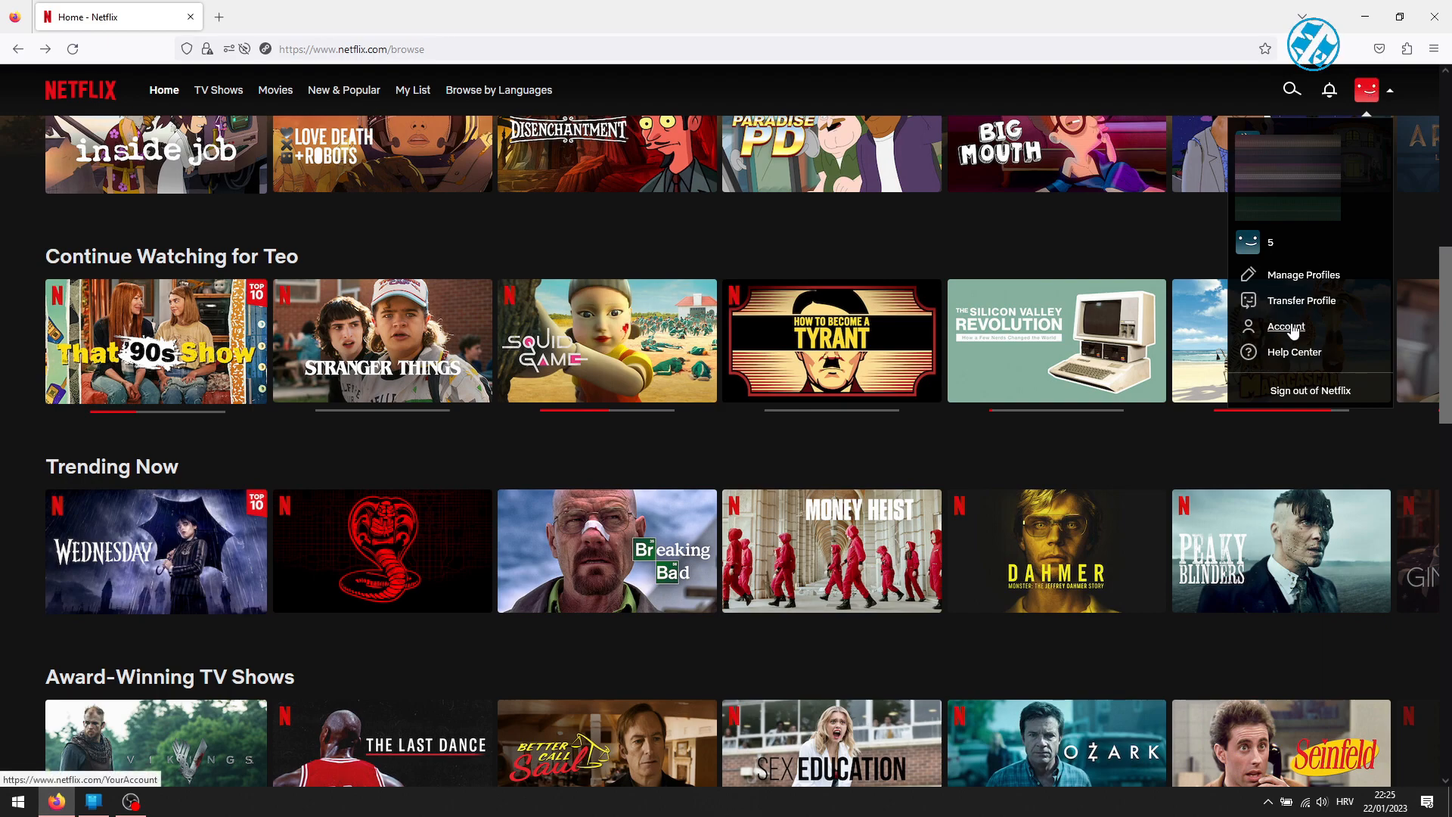
- Go to the Account page and expand the third profile under Profile & Parental Controls
{"action": "left_click", "coordinate": [1287, 326]}
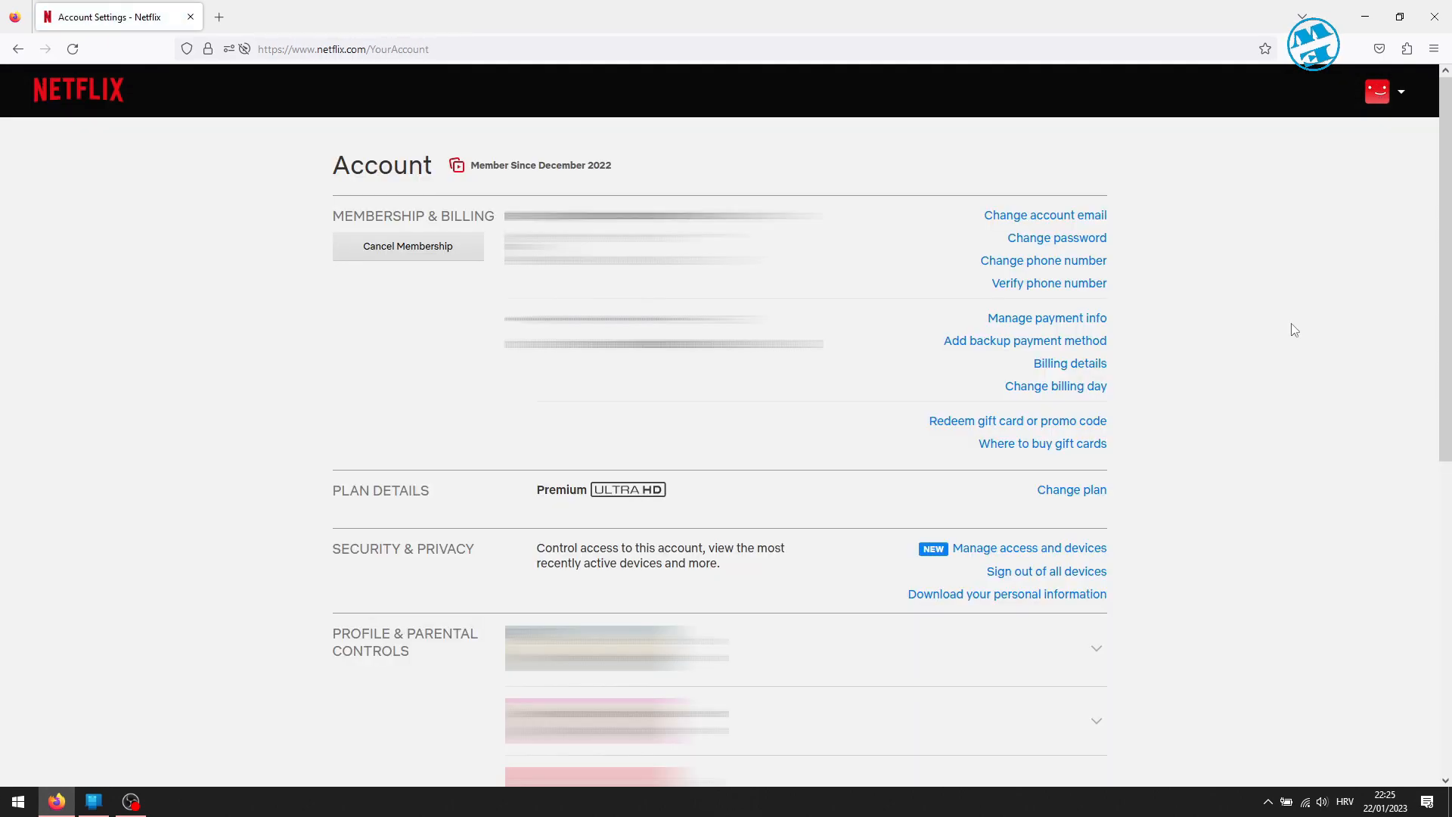
{"action": "scroll", "scroll_direction": "down", "scroll_amount": 3}
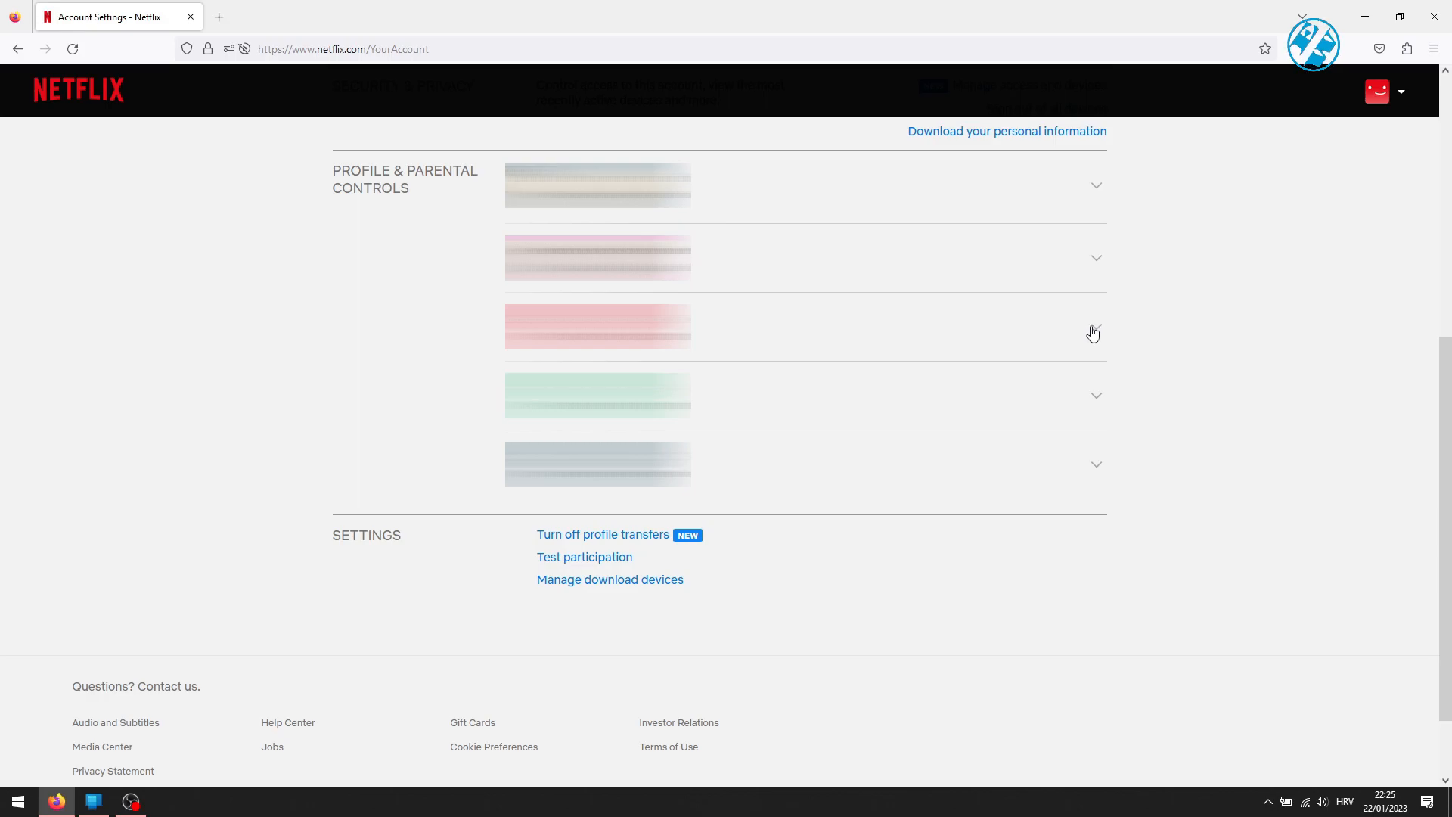
{"action": "left_click", "coordinate": [1095, 326]}
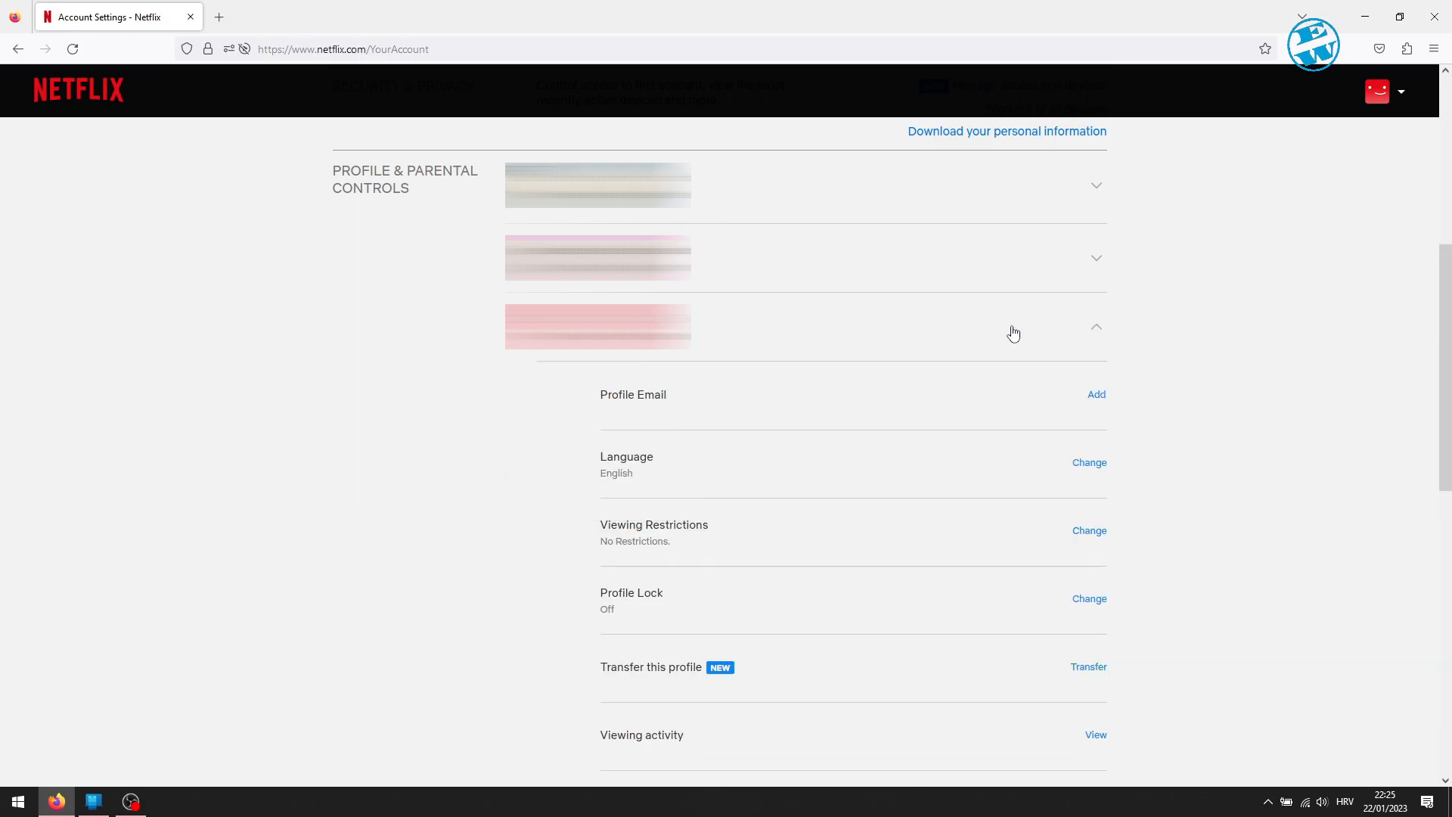
{"action": "scroll", "scroll_direction": "down", "scroll_amount": 3}
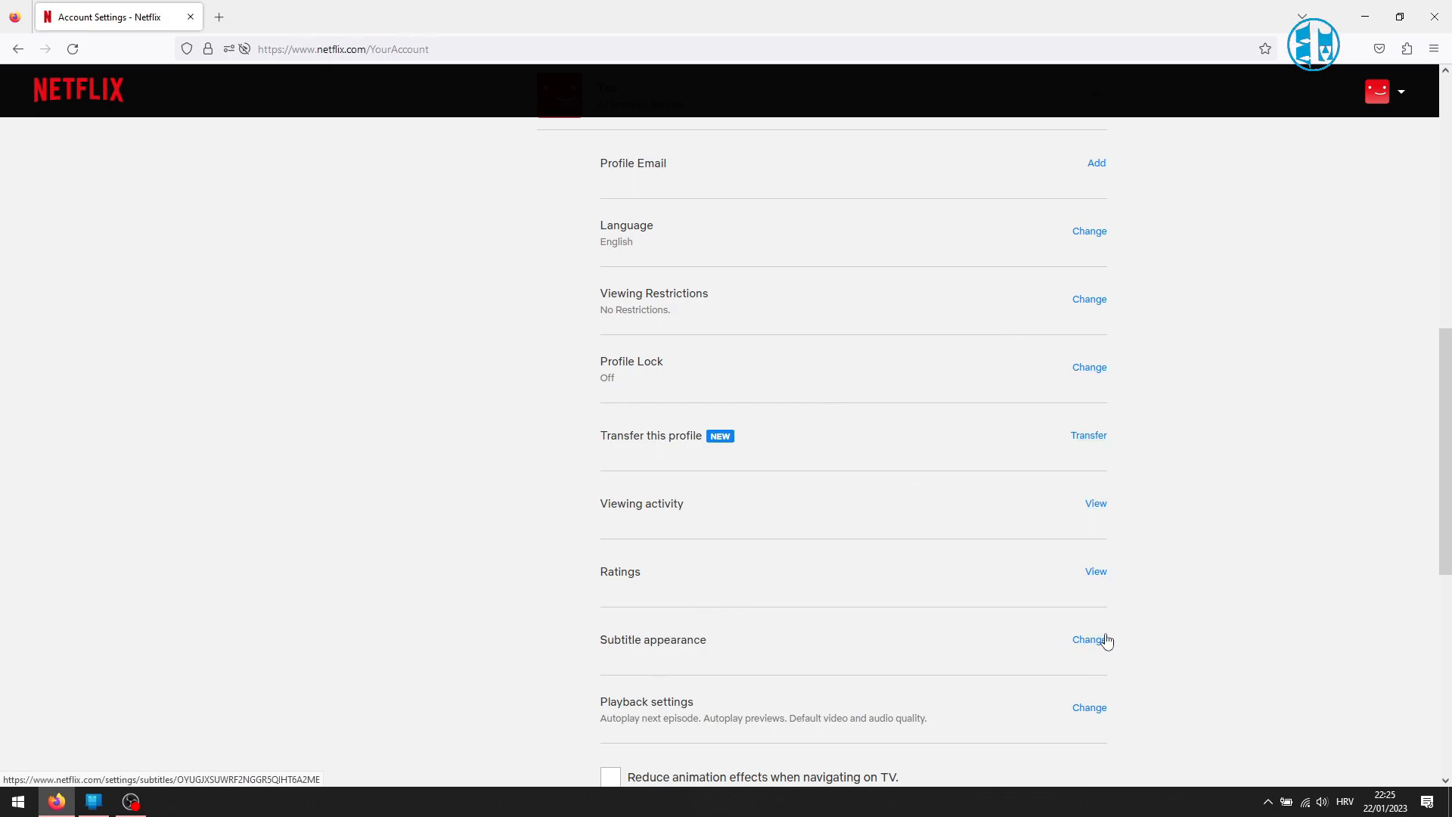
- In Subtitle appearance, set the font to Casual, yellow colour and large size
{"action": "left_click", "coordinate": [1090, 639]}
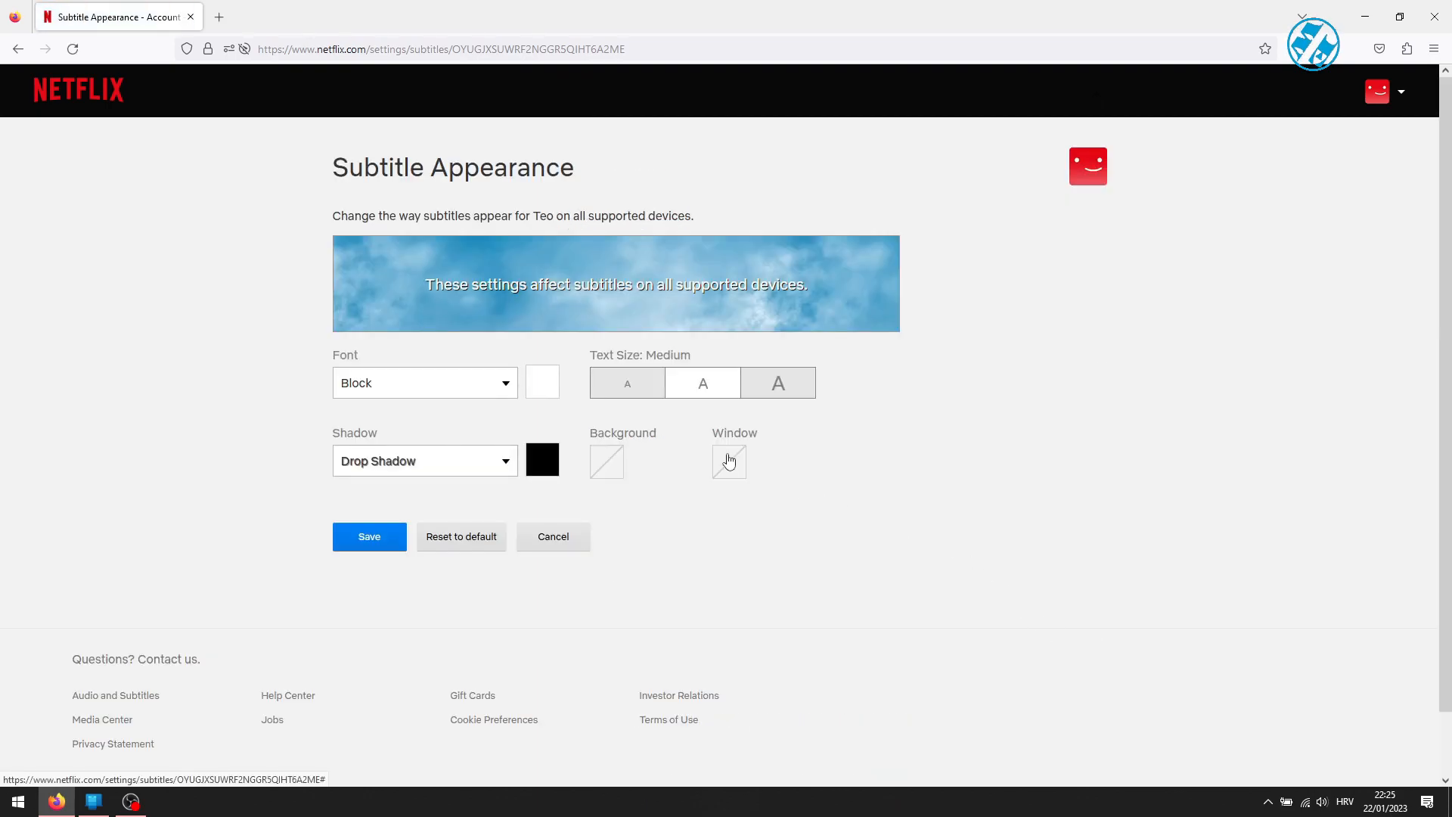
{"action": "mouse_move", "coordinate": [323, 416]}
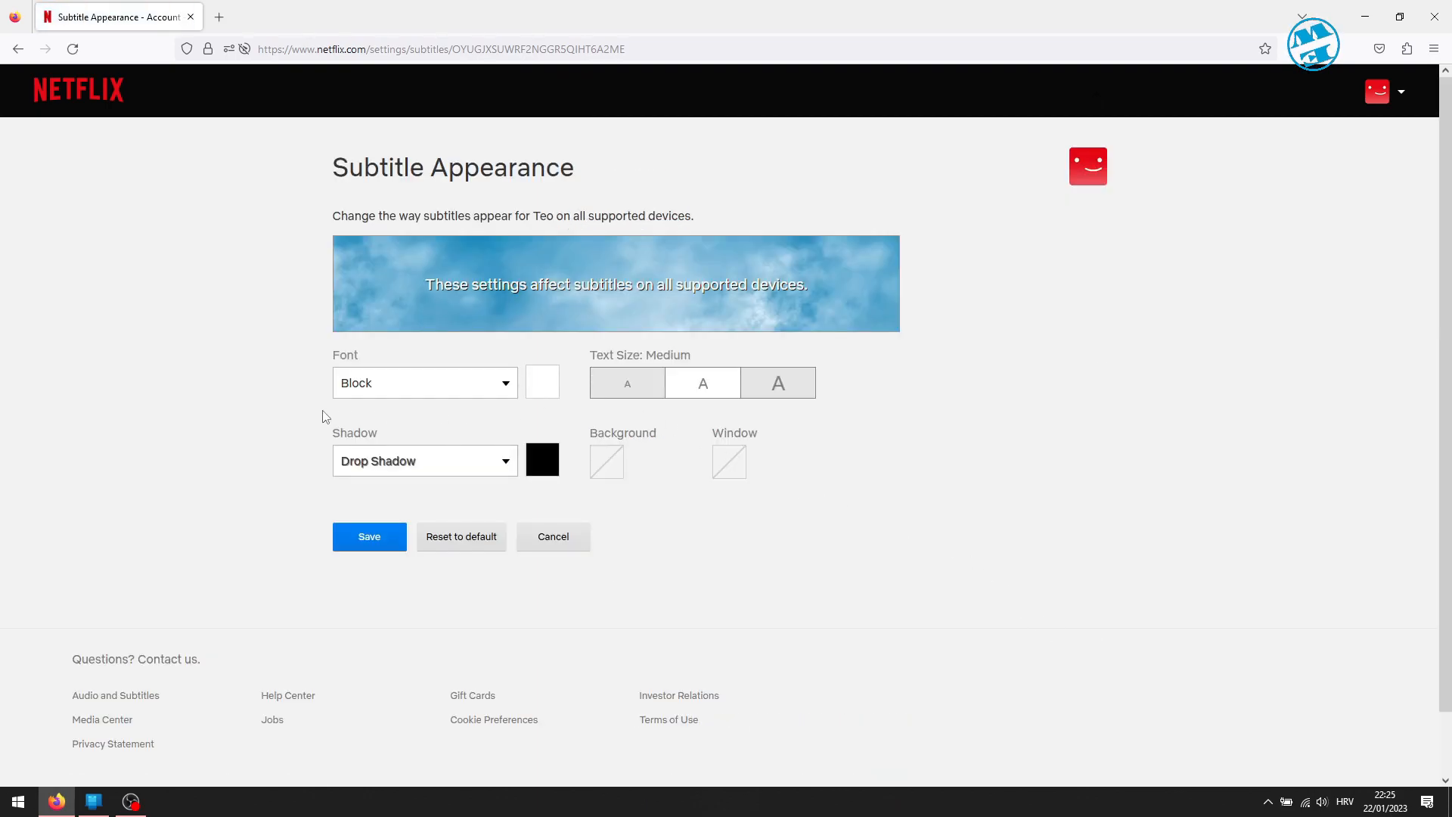
{"action": "left_click", "coordinate": [423, 383]}
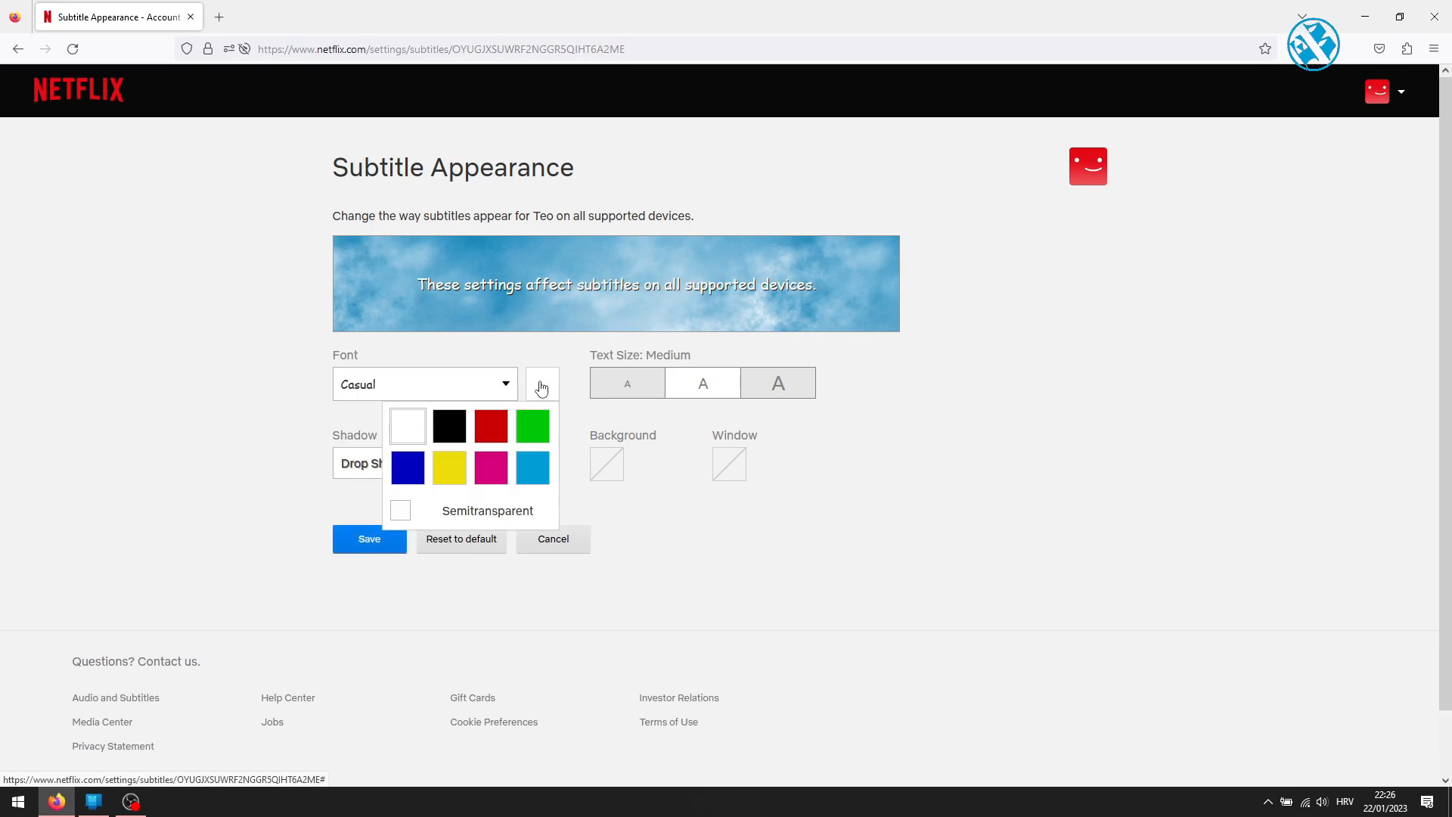
{"action": "left_click", "coordinate": [449, 468]}
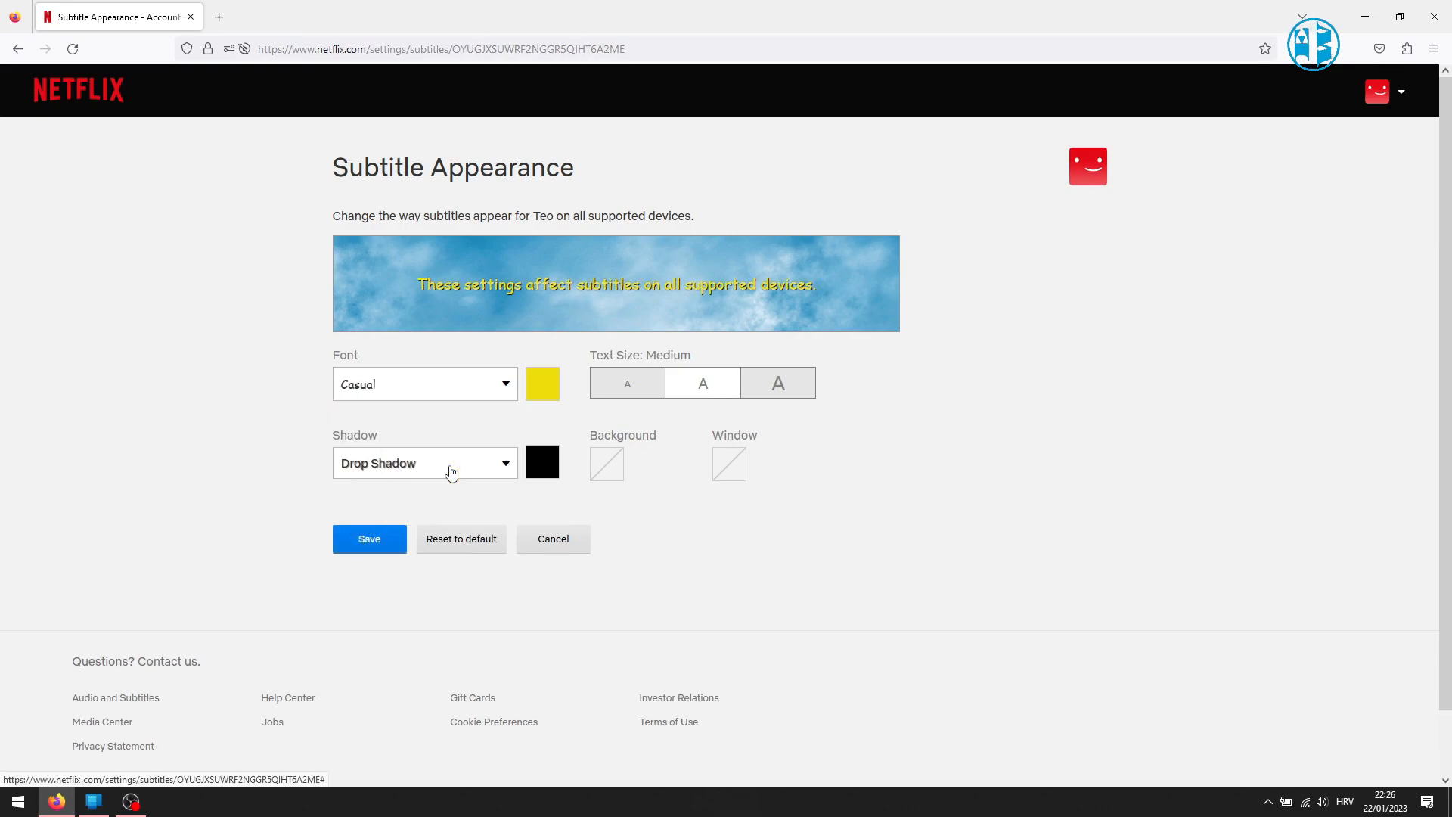
{"action": "mouse_move", "coordinate": [492, 275]}
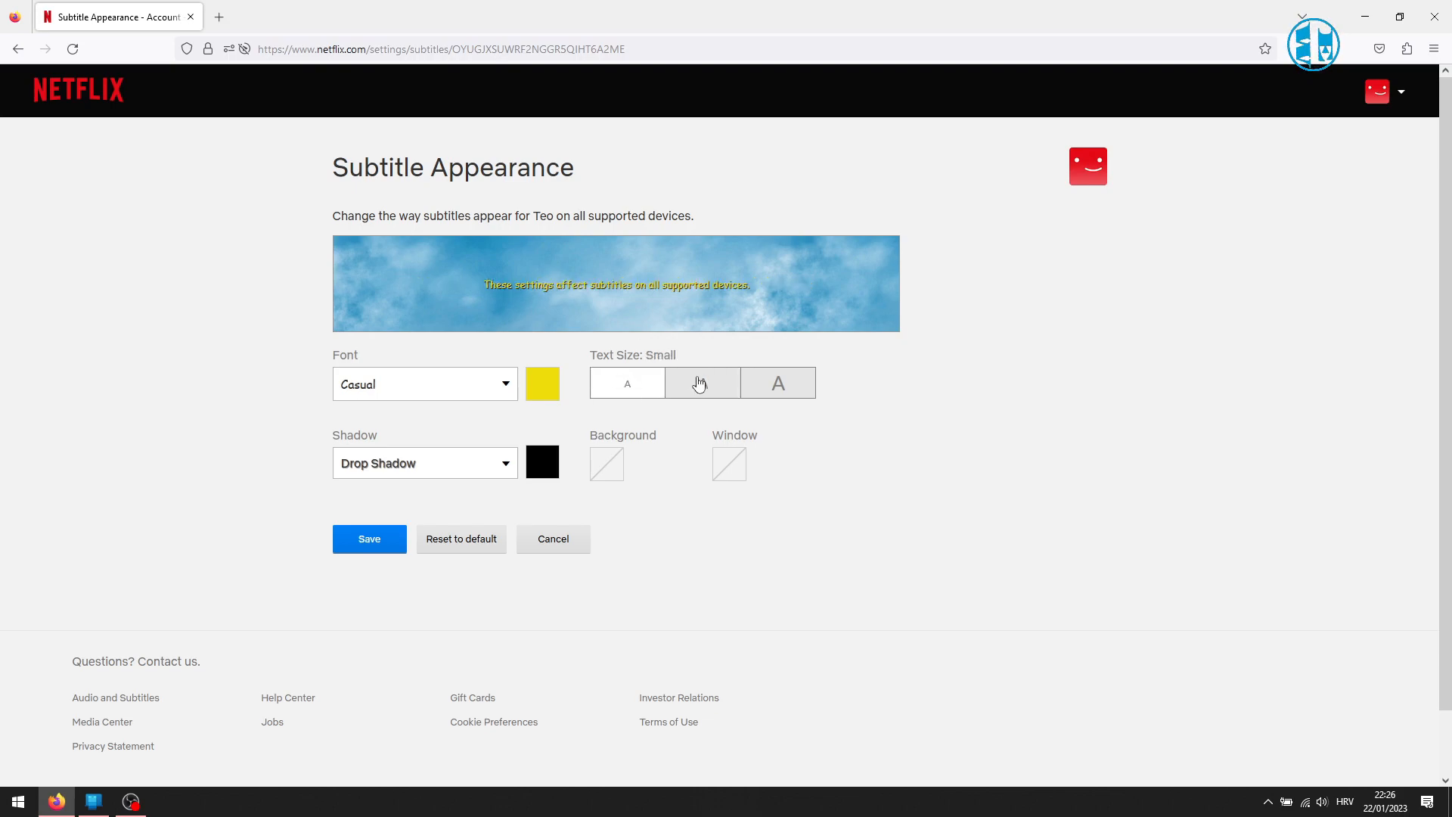
{"action": "left_click", "coordinate": [777, 383]}
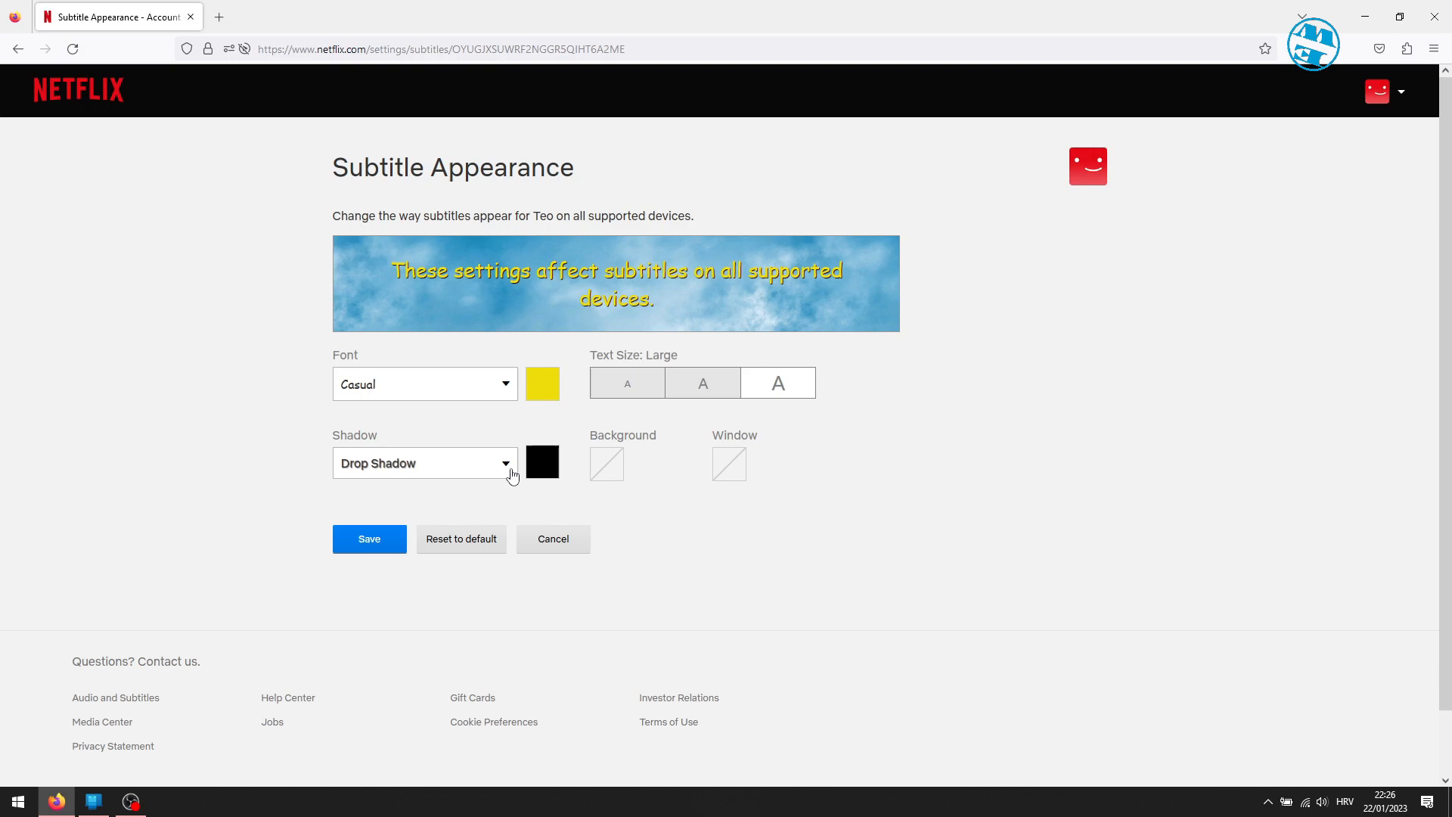
- Give the subtitles a Depressed shadow style in blue
{"action": "left_click", "coordinate": [424, 463]}
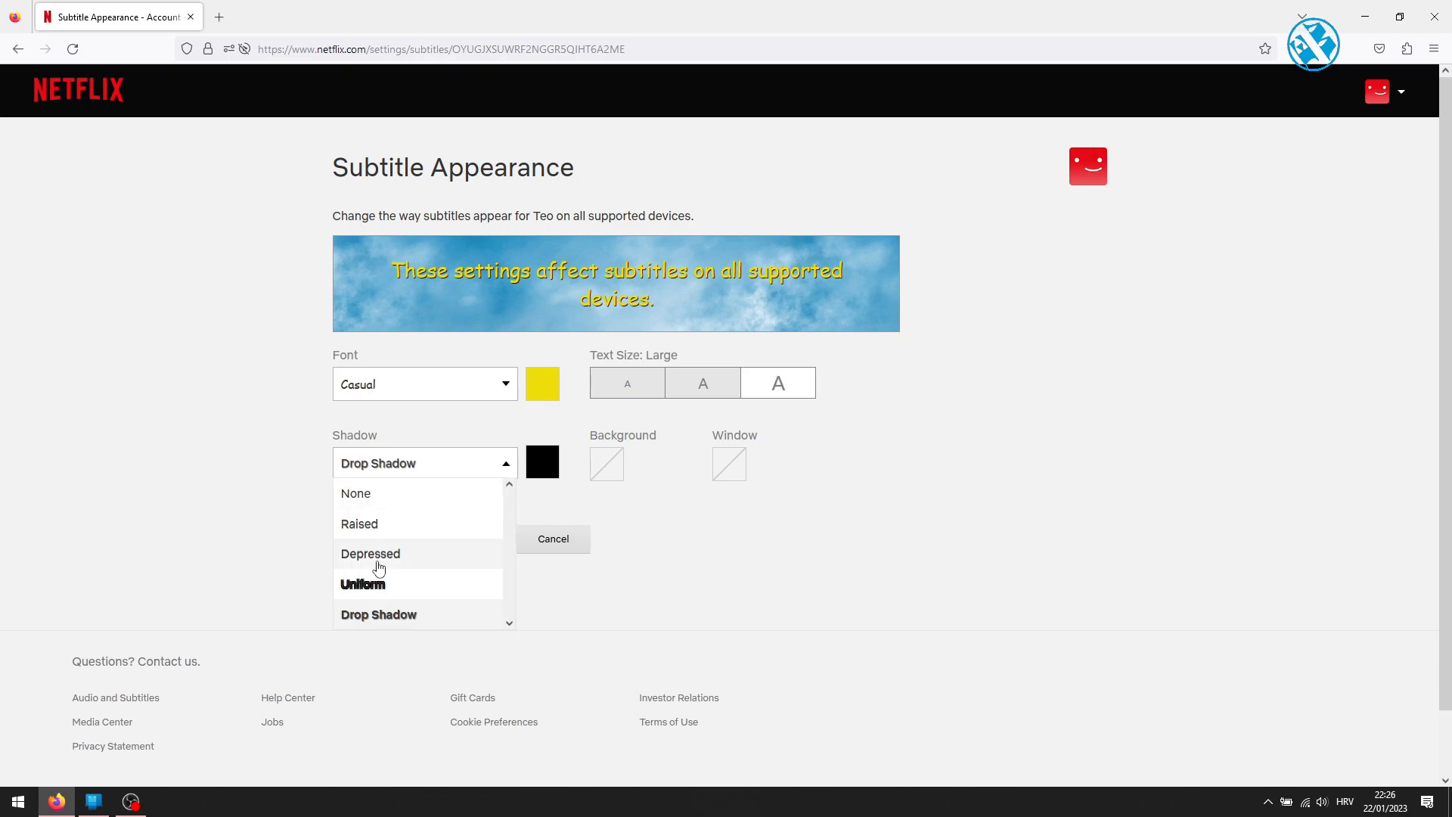
{"action": "left_click", "coordinate": [371, 554]}
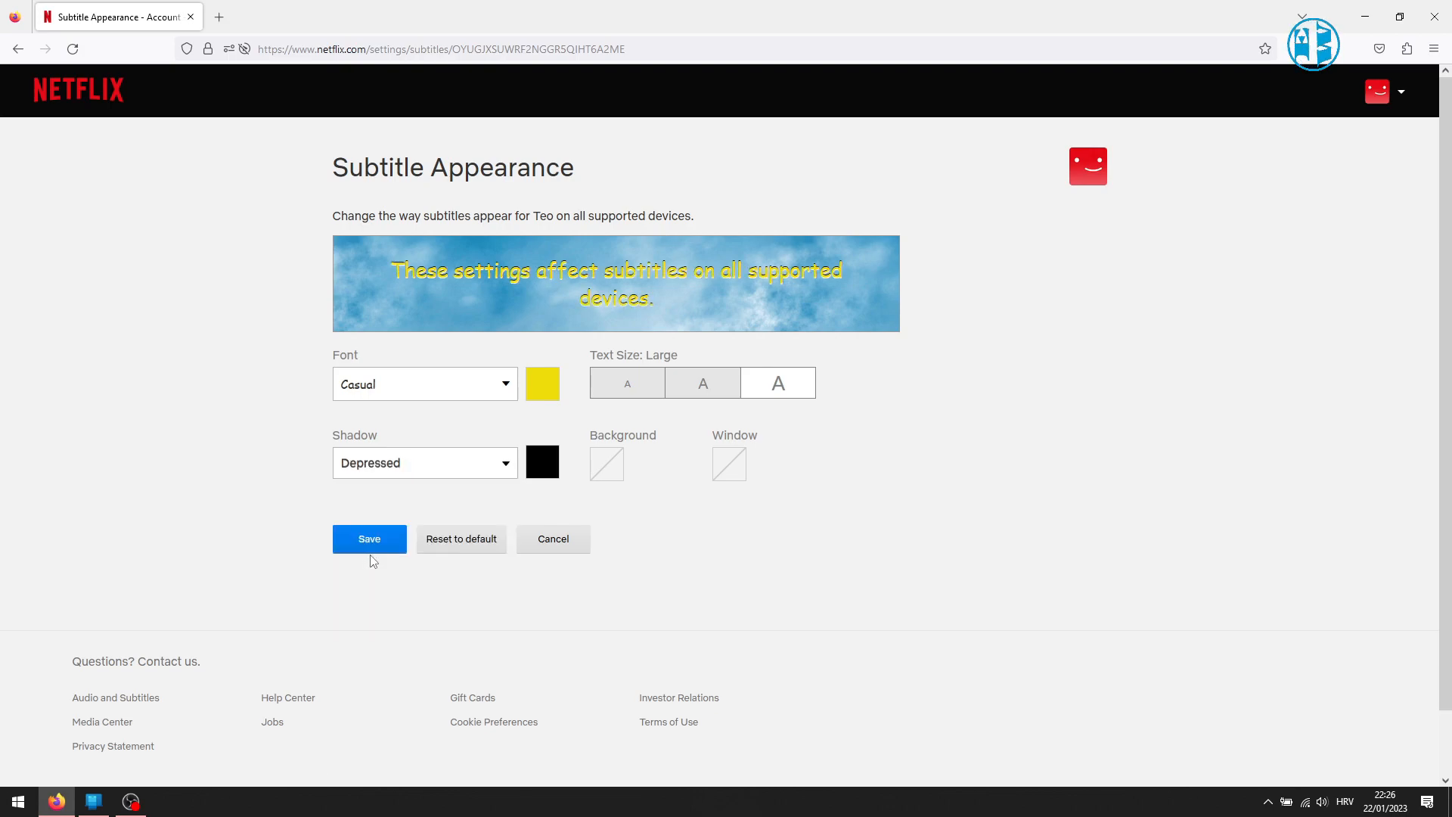
{"action": "left_click", "coordinate": [541, 463]}
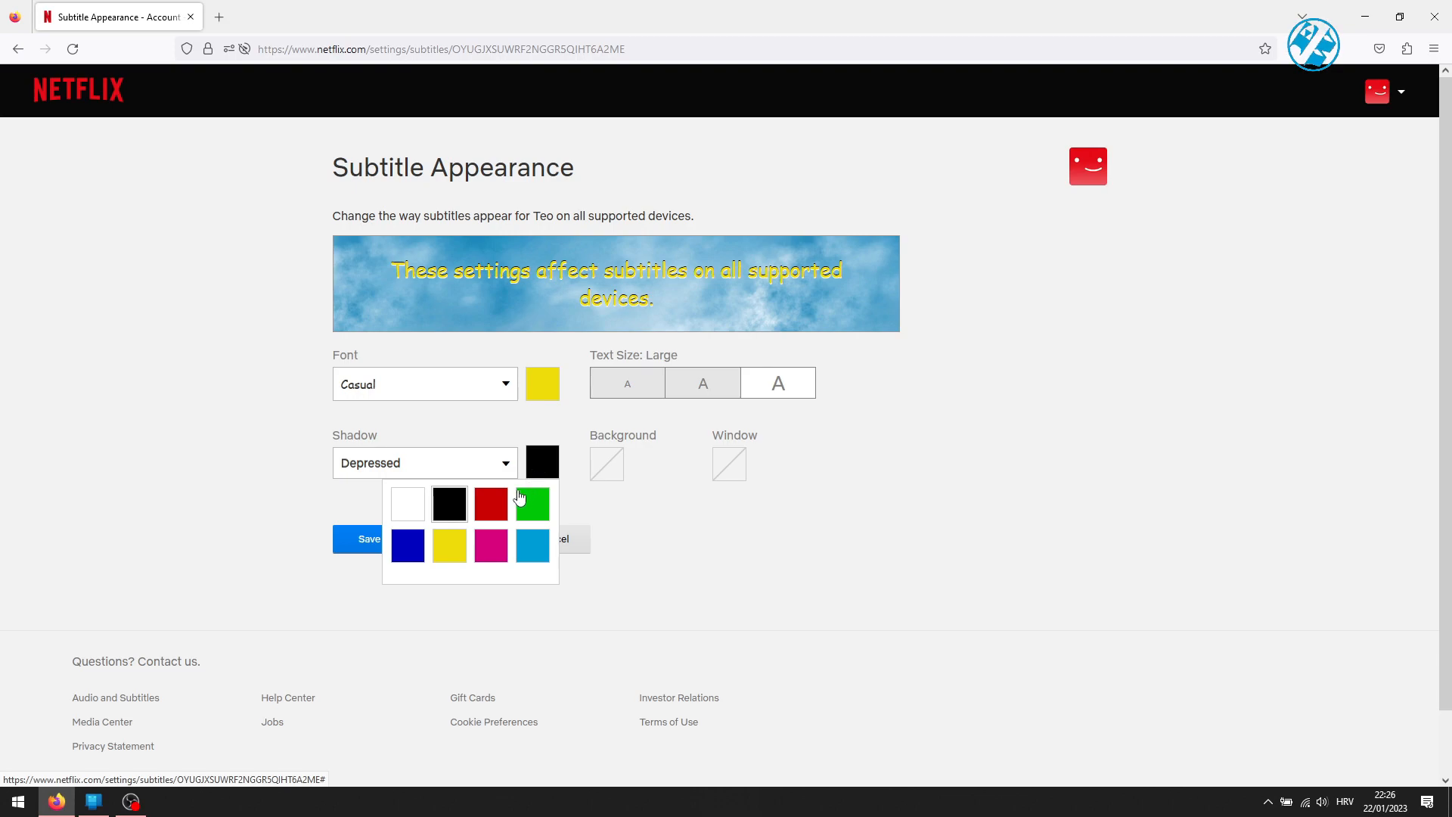
{"action": "left_click", "coordinate": [407, 546]}
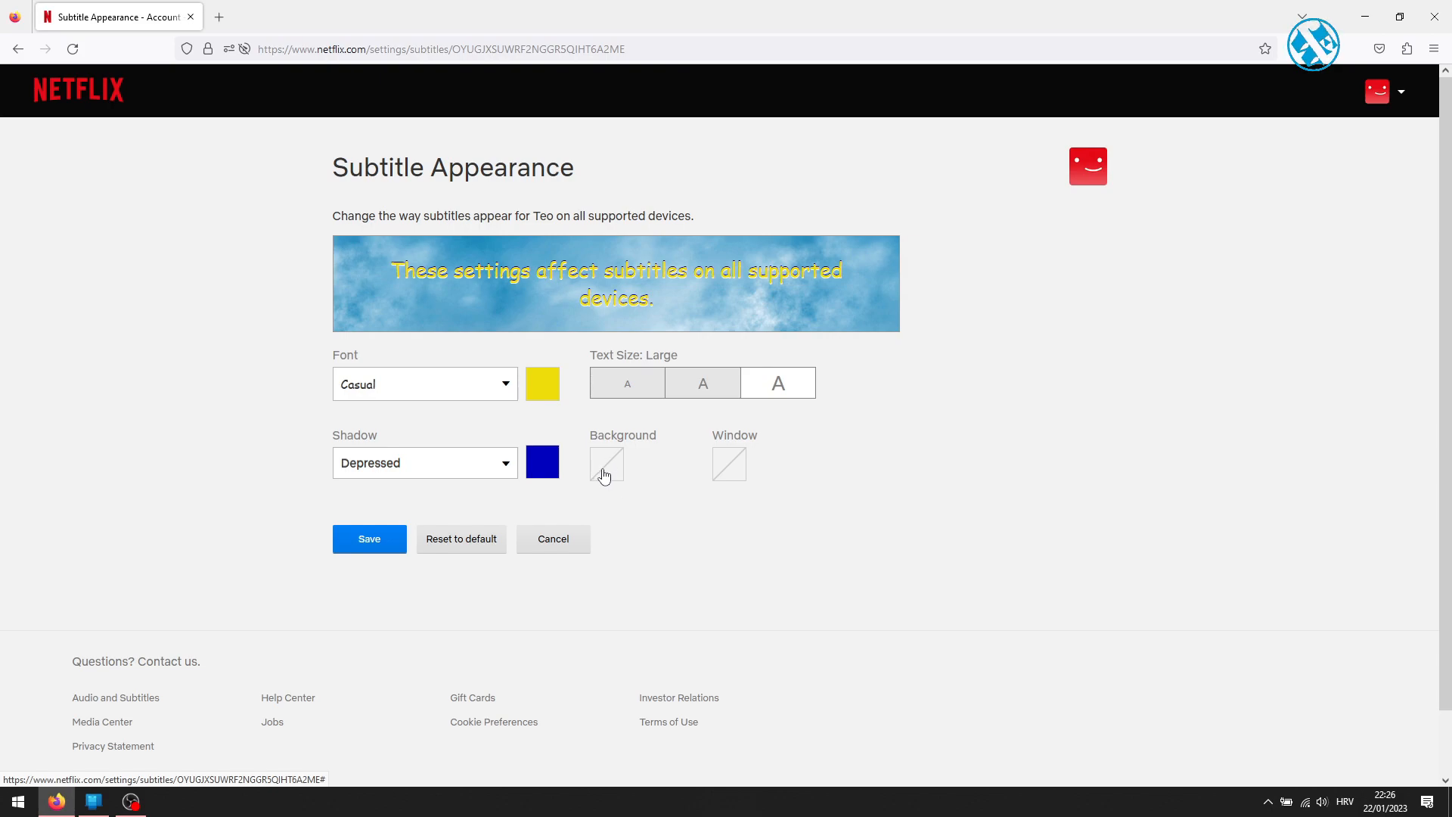
- Set the subtitle background to black and choose a light blue window colour
{"action": "left_click", "coordinate": [605, 463]}
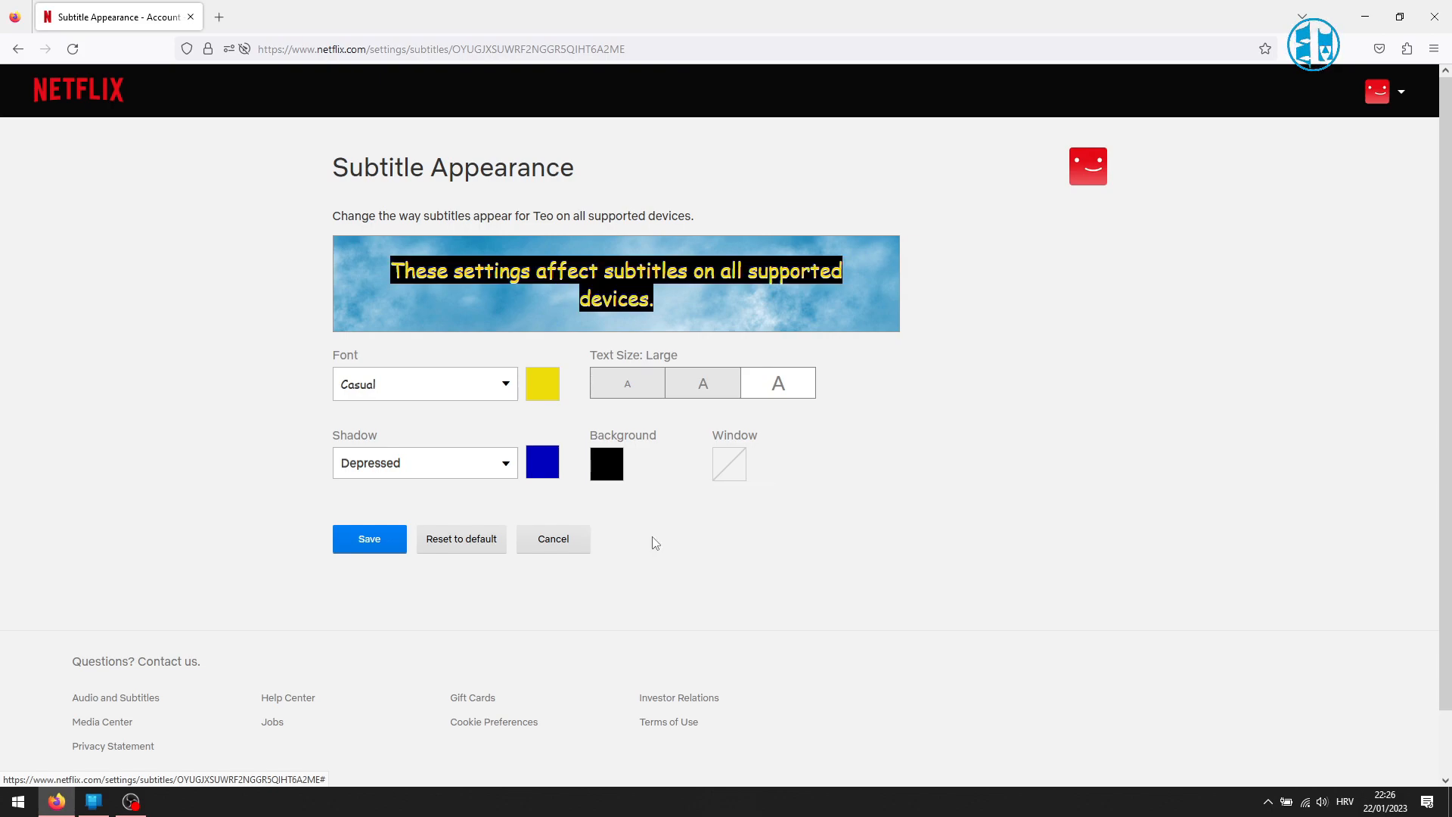
{"action": "left_click", "coordinate": [728, 465]}
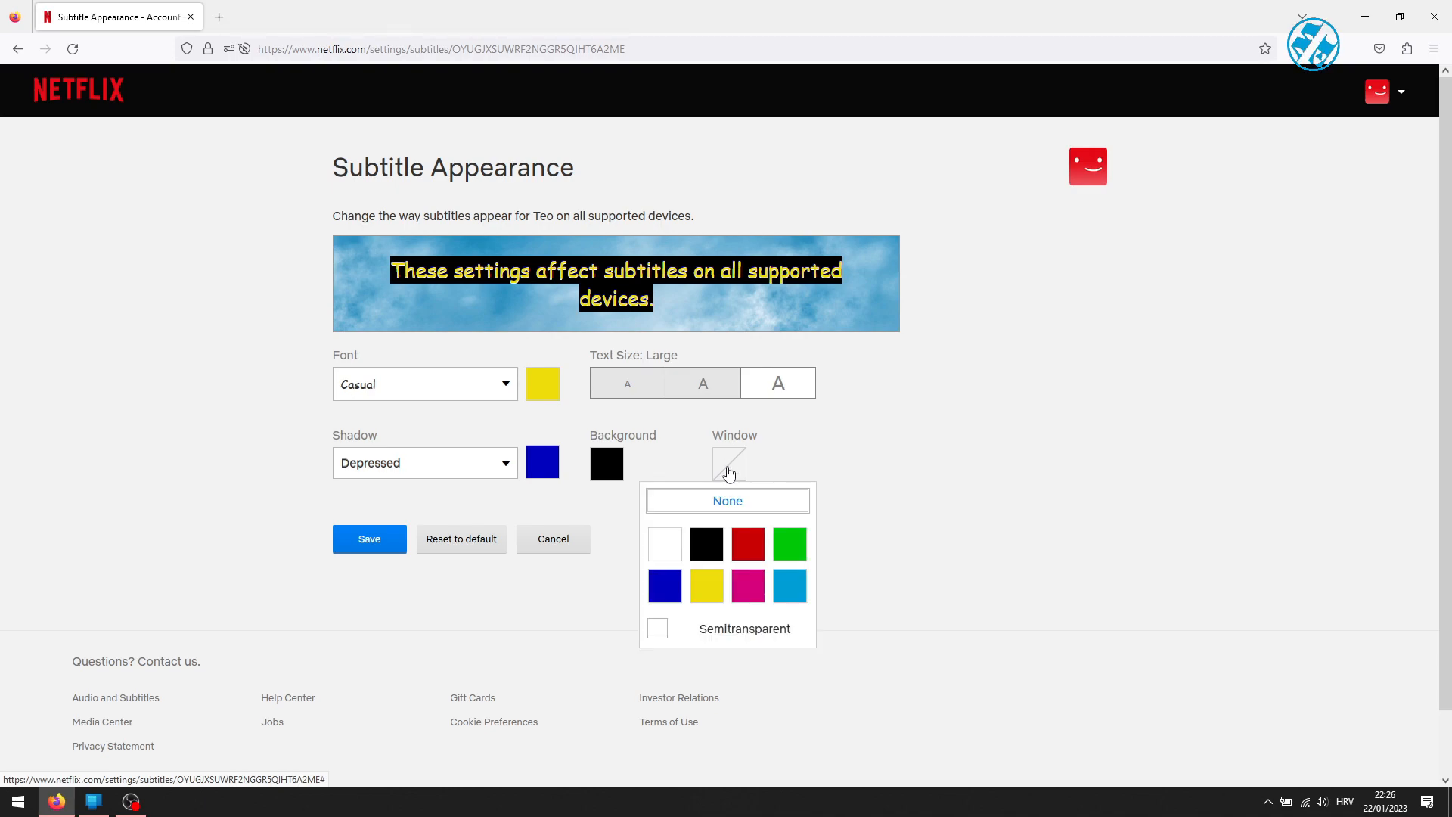
{"action": "left_click", "coordinate": [789, 584]}
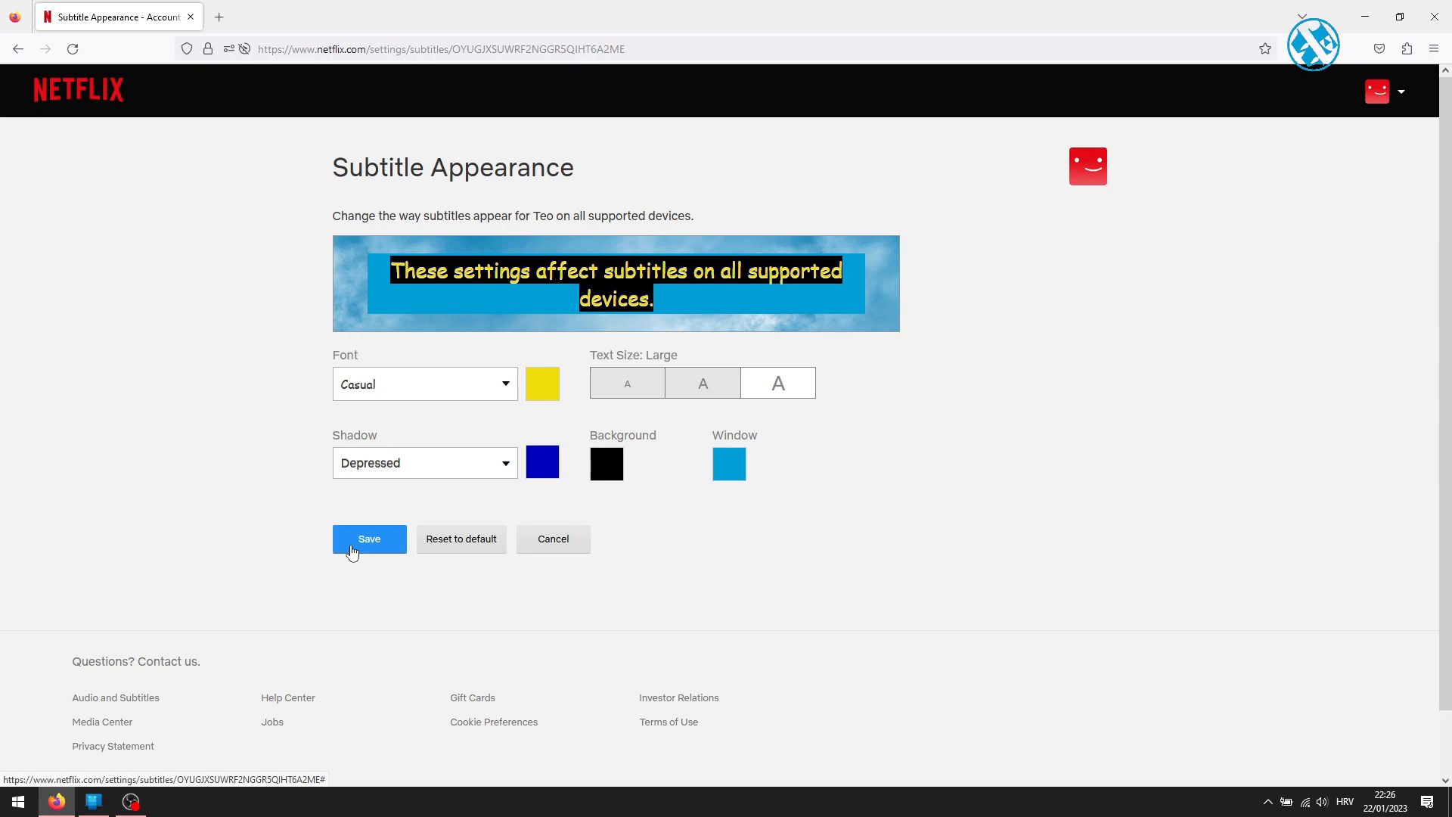
{"action": "mouse_move", "coordinate": [462, 539]}
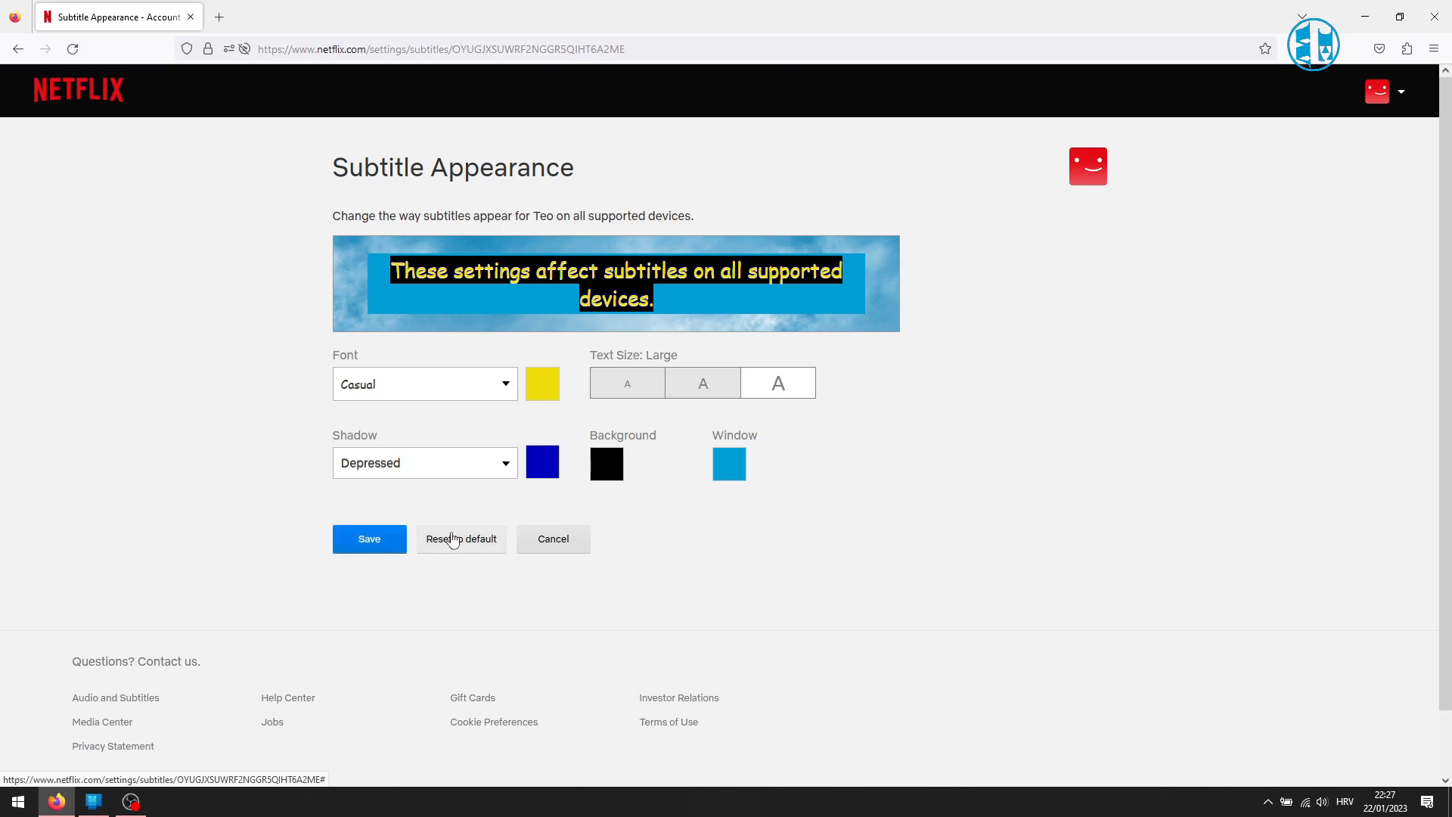
- Save the subtitle appearance and close the browser, leaving the desktop showing
{"action": "left_click", "coordinate": [369, 538]}
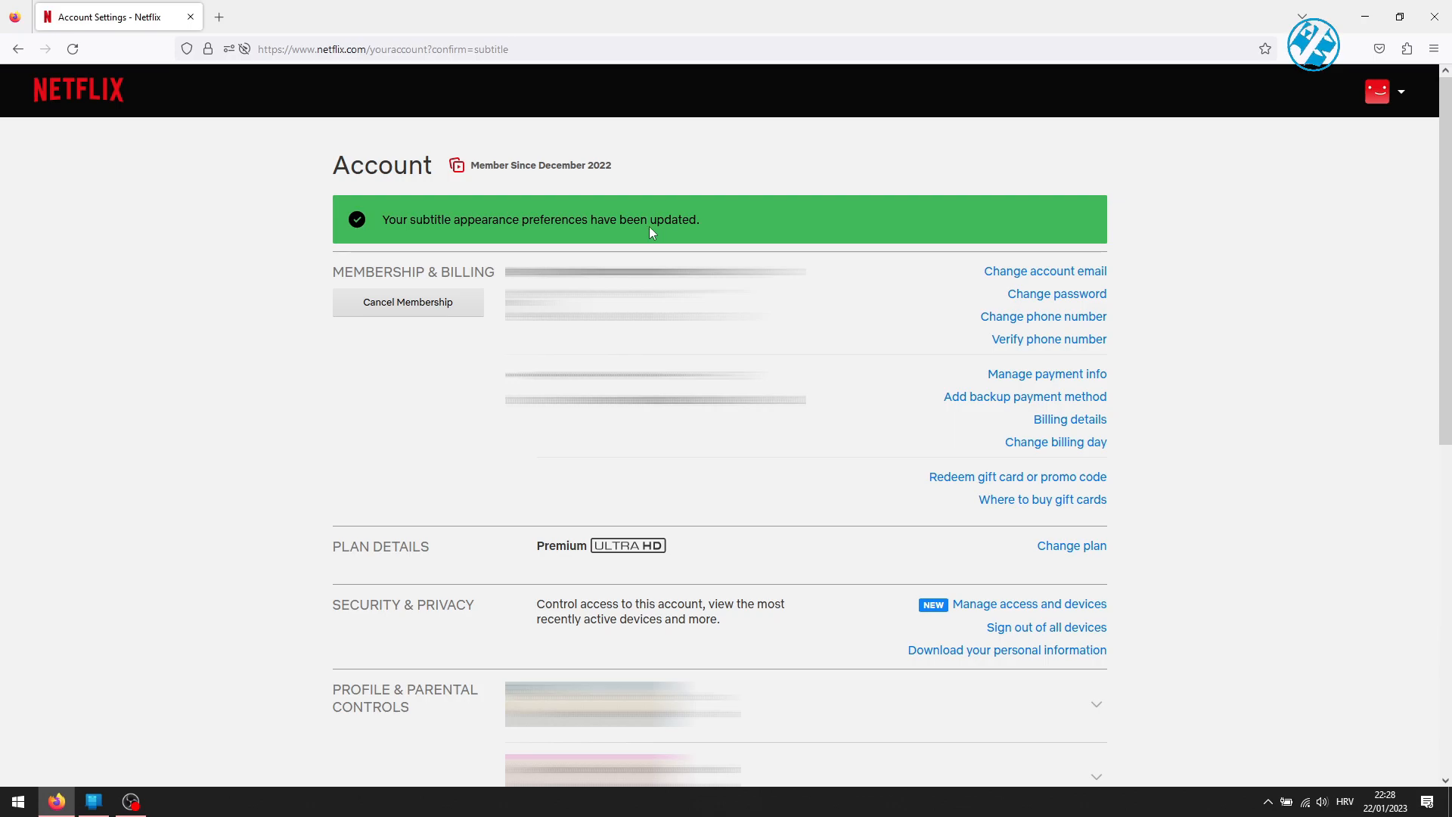
{"action": "left_click", "coordinate": [1369, 17]}
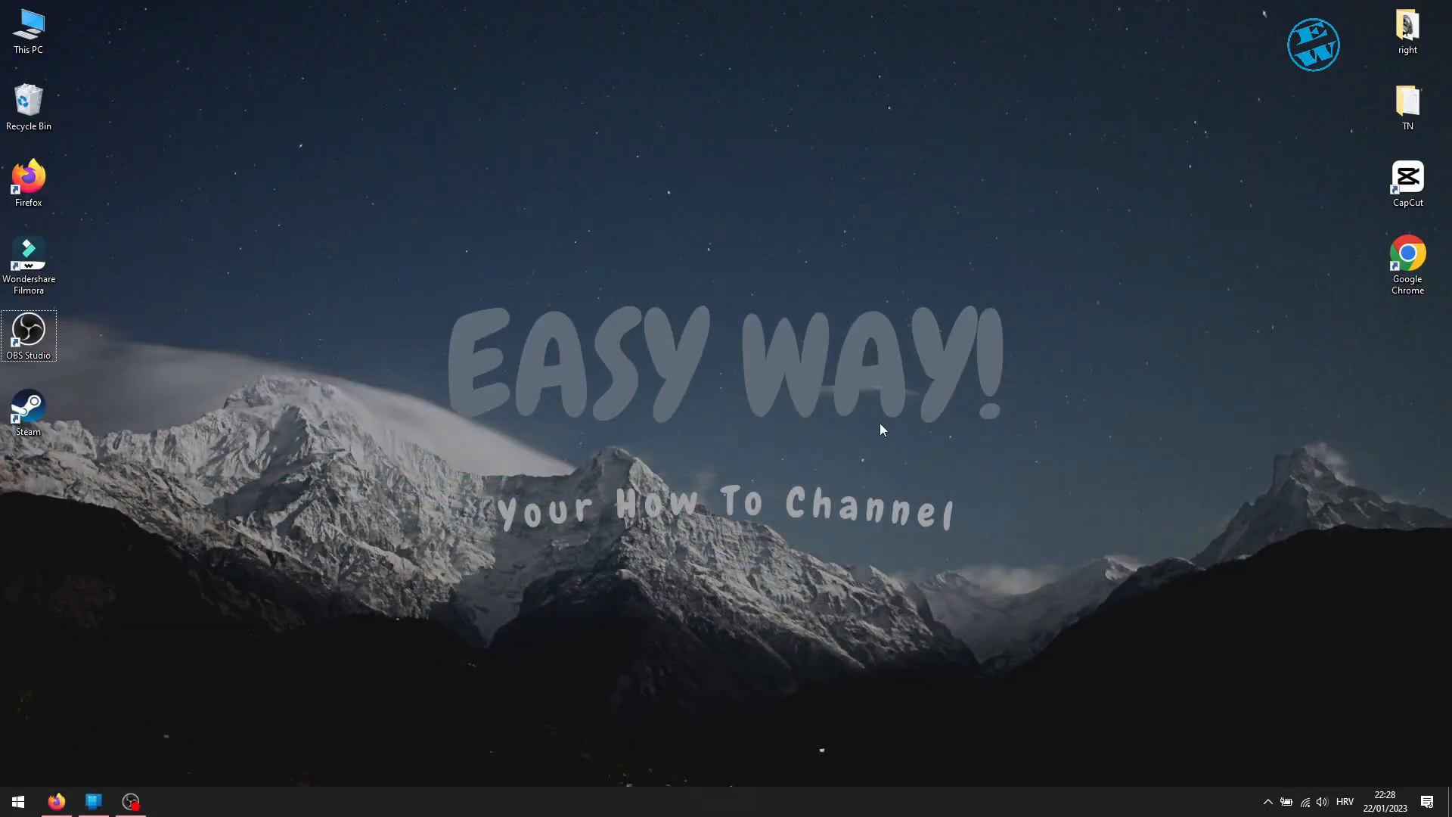
{"action": "mouse_move", "coordinate": [1115, 613]}
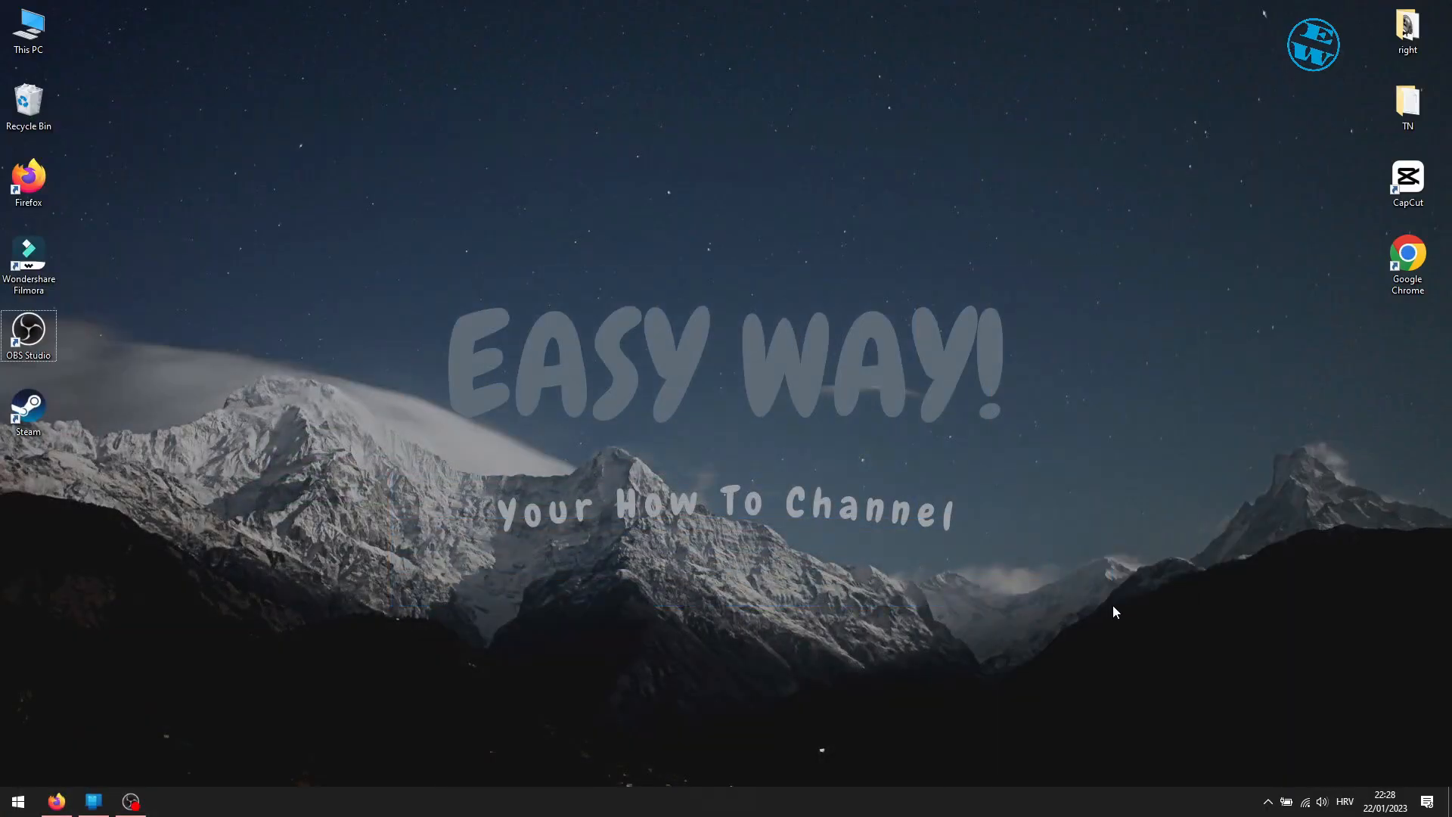